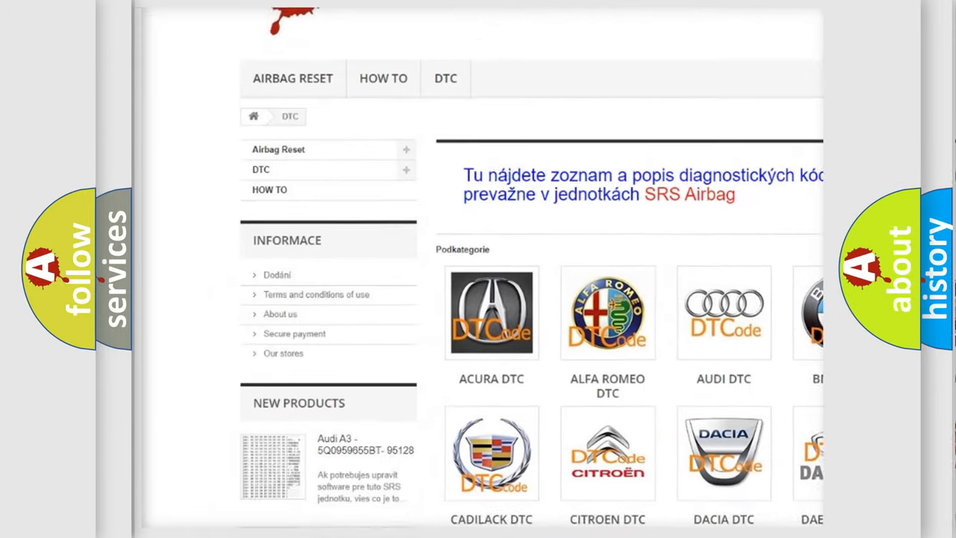
pyautogui.scroll(-3)
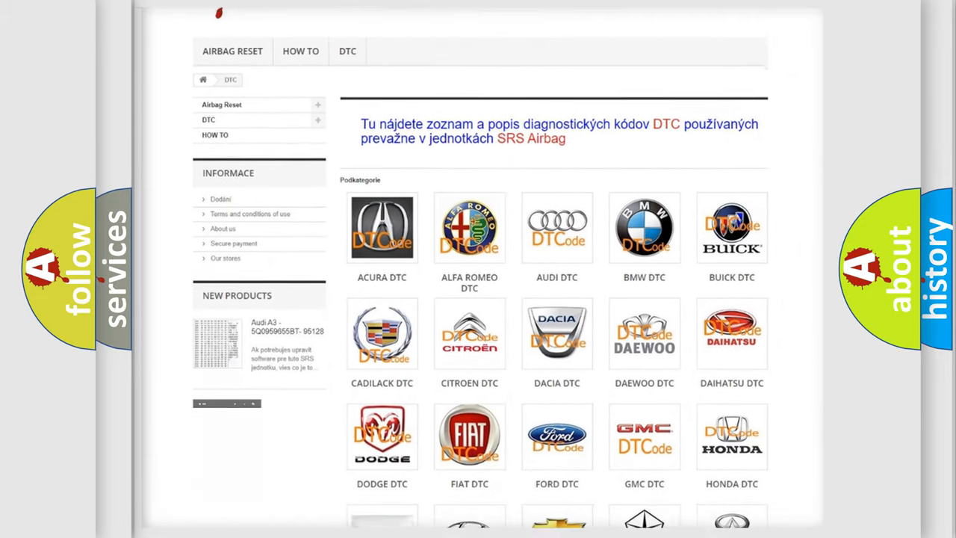
pyautogui.scroll(-3)
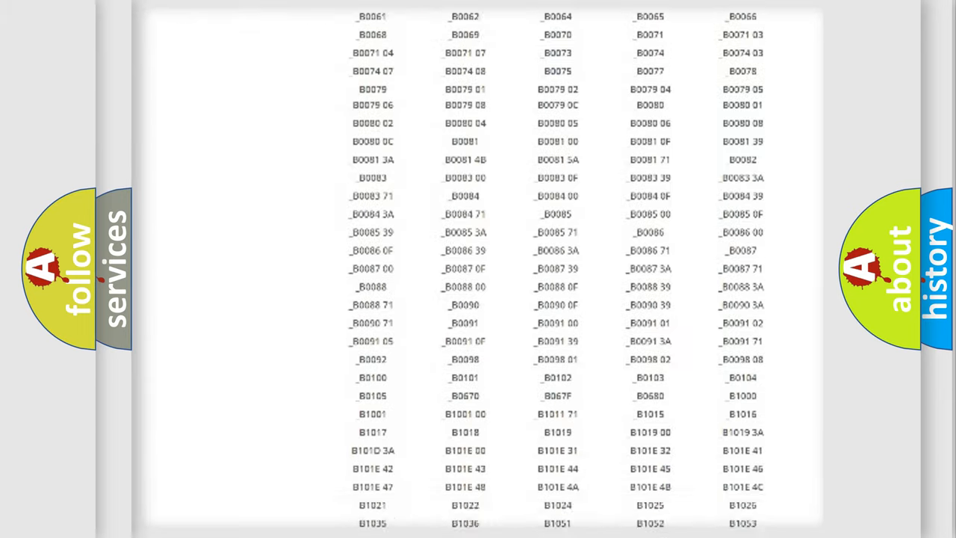
pyautogui.scroll(3)
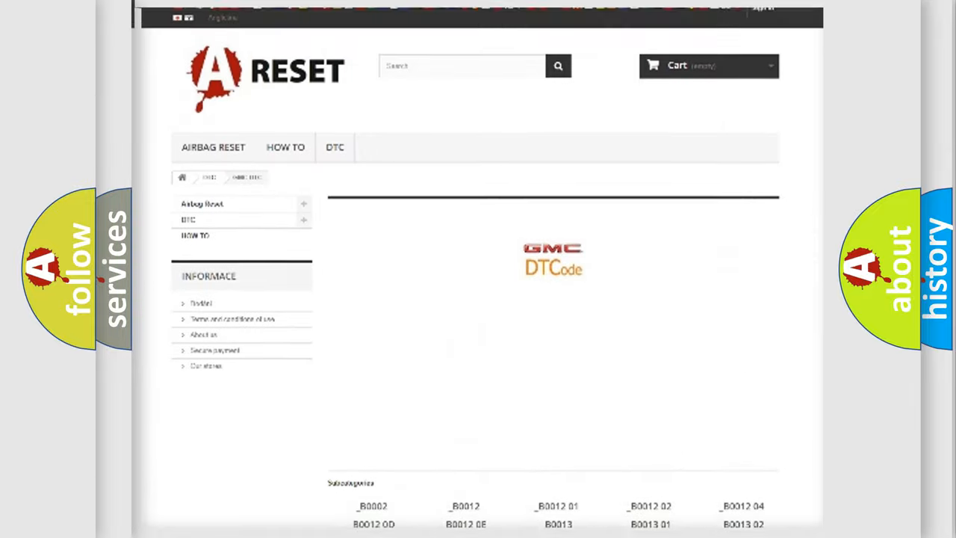